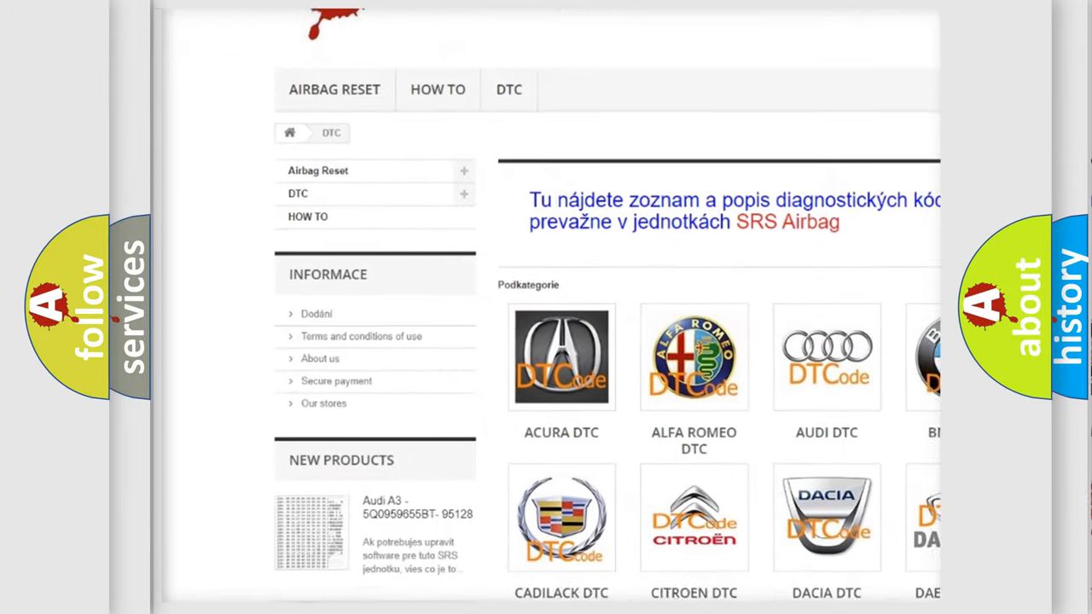
{"action": "scroll", "scroll_direction": "down", "scroll_amount": 3}
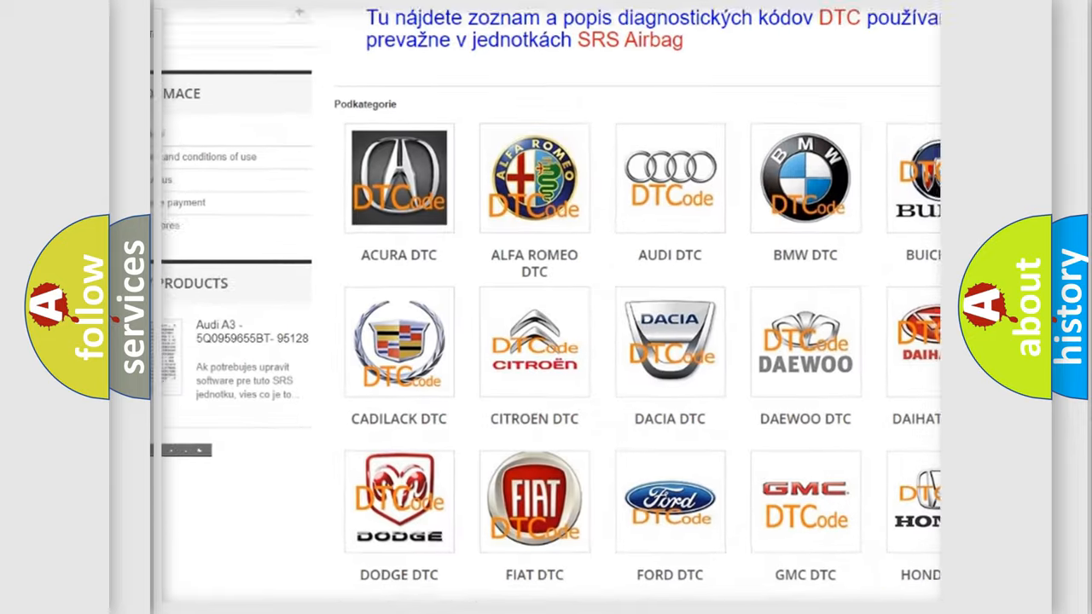
{"action": "scroll", "scroll_direction": "down", "scroll_amount": 3}
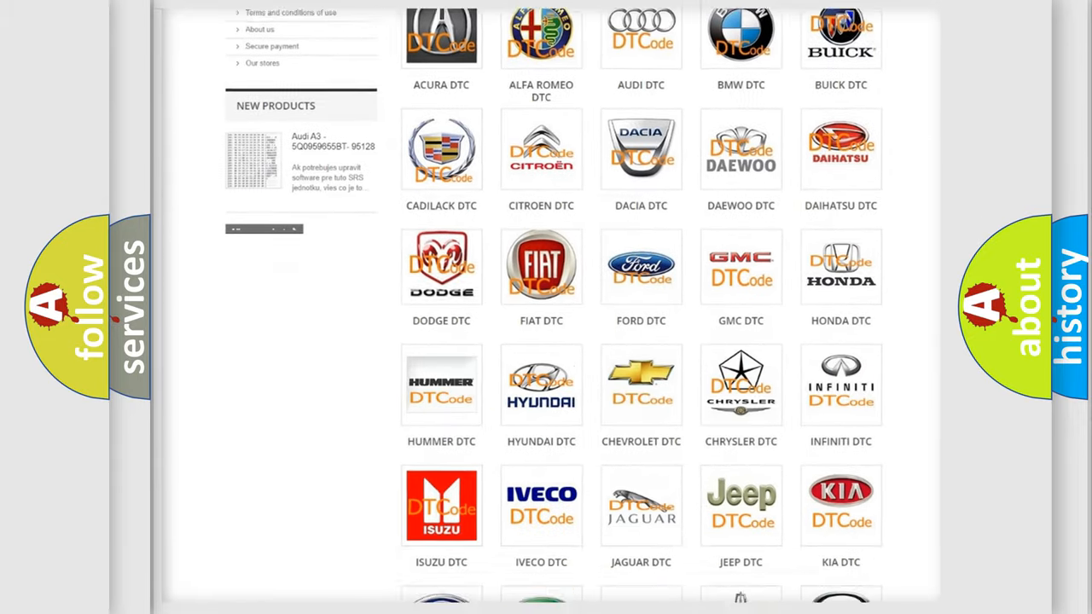
{"action": "scroll", "scroll_direction": "down", "scroll_amount": 3}
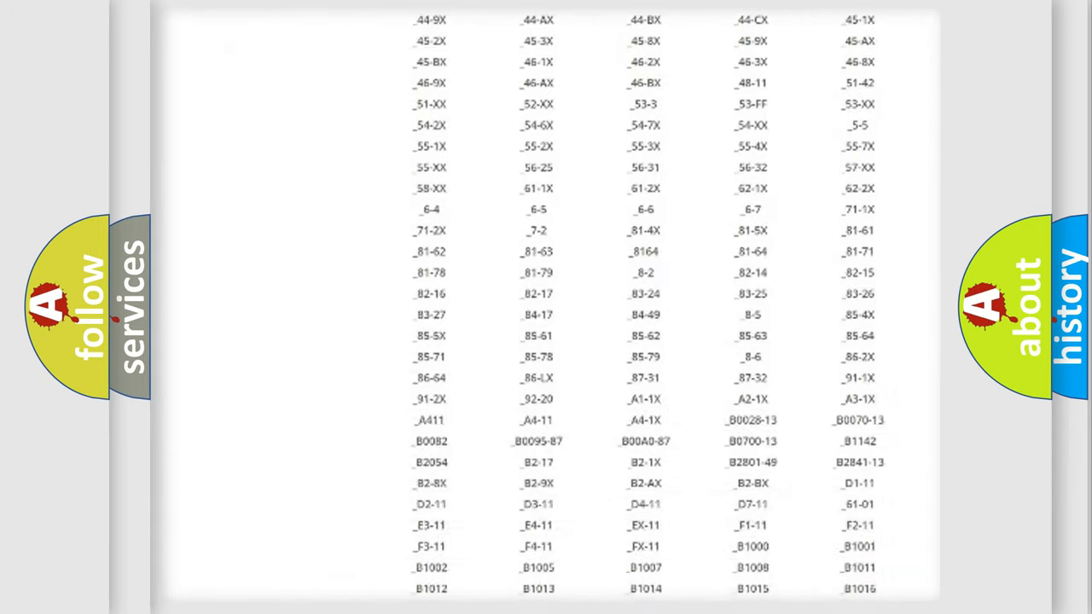
{"action": "scroll", "scroll_direction": "down", "scroll_amount": 3}
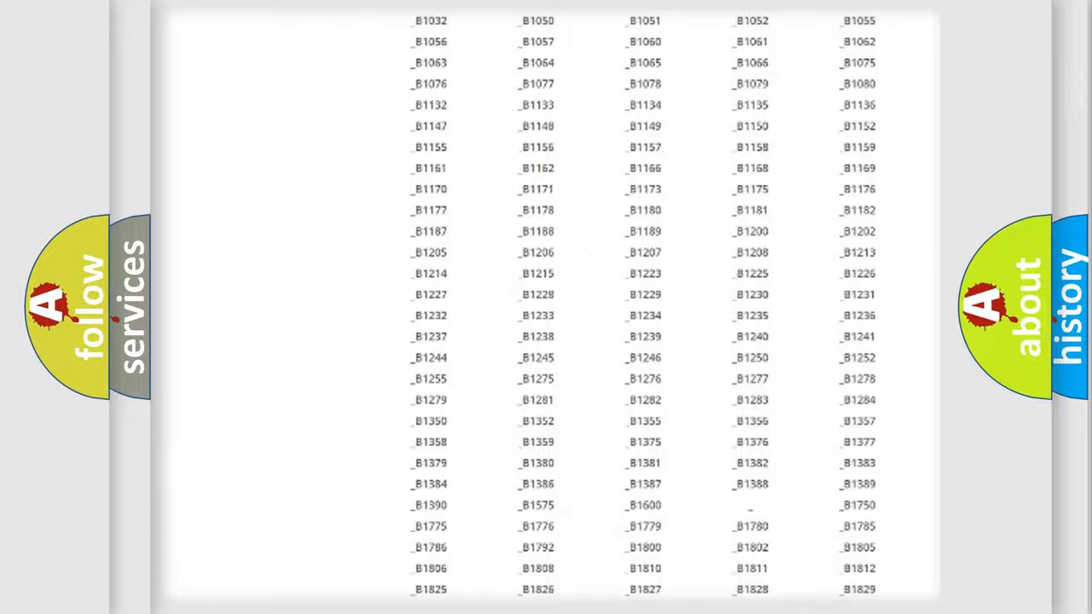